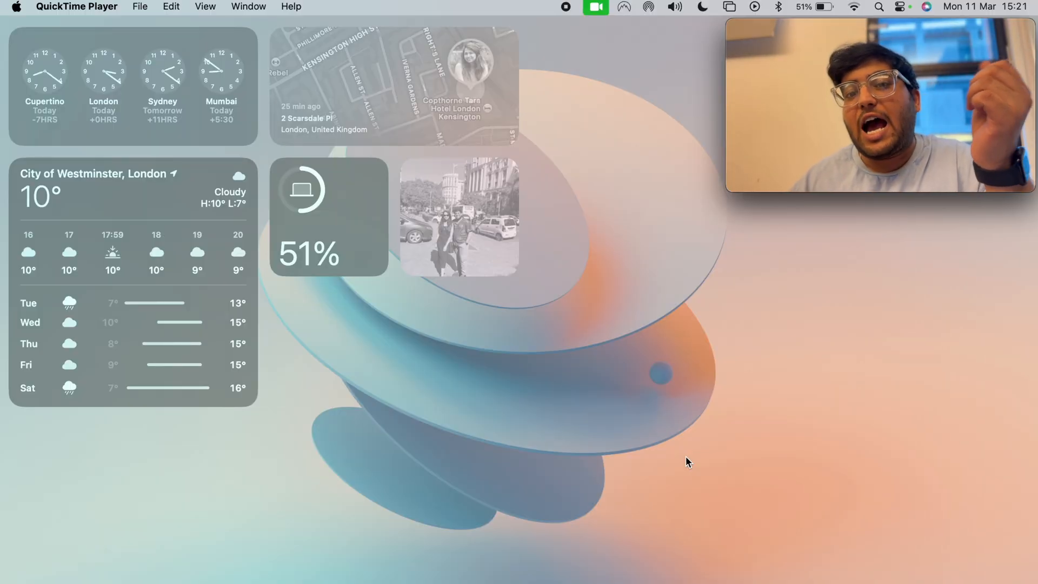
pyautogui.moveTo(546, 581)
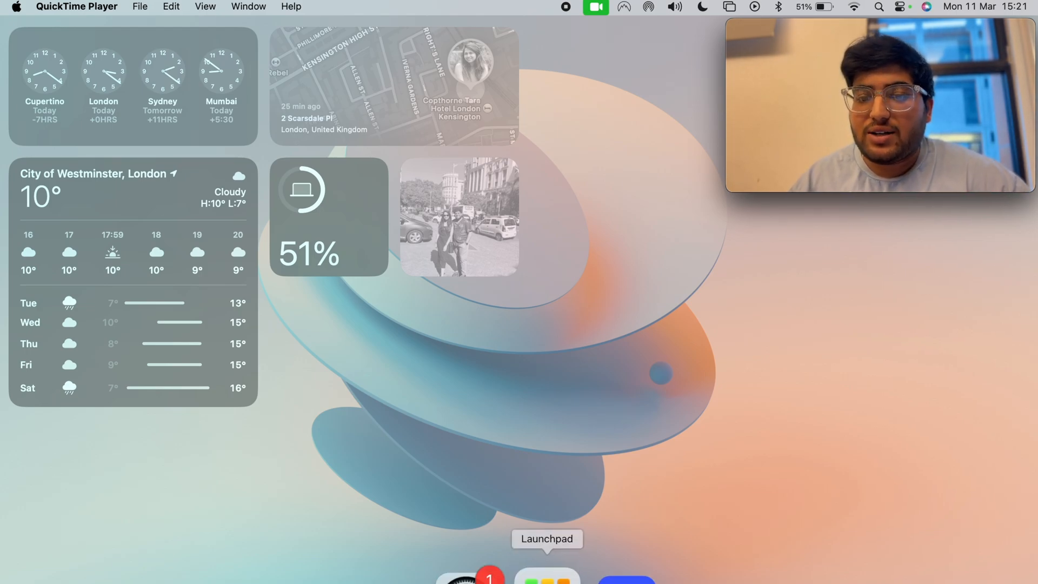
# Step: Launch Terminal from Launchpad and list Slack.app with ls -la, showing root as owner
pyautogui.click(548, 582)
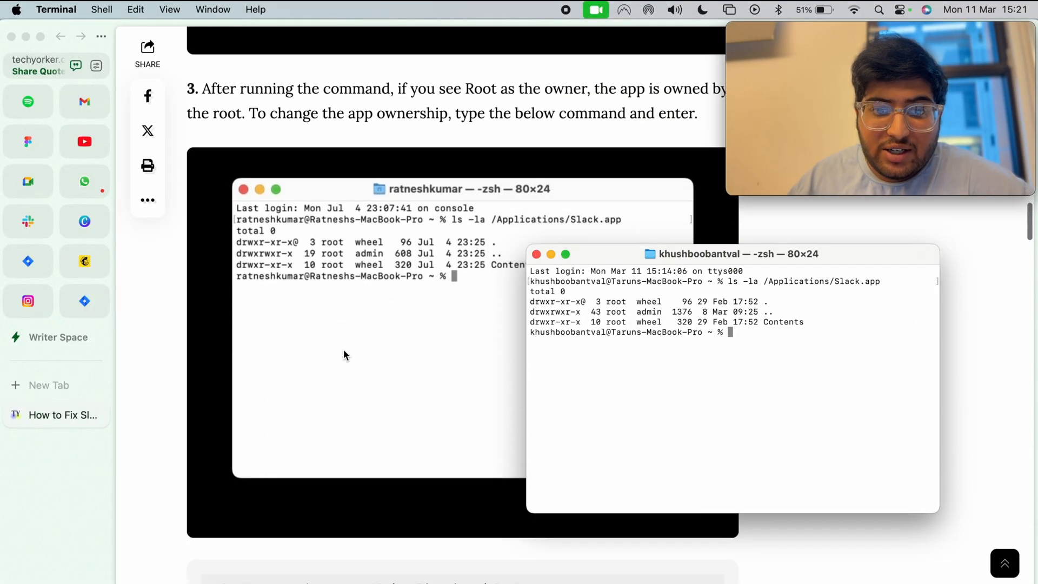
# Step: Run sudo chown -R $USER:staff /Applications/Slack.app to take ownership of Slack
pyautogui.scroll(-3)
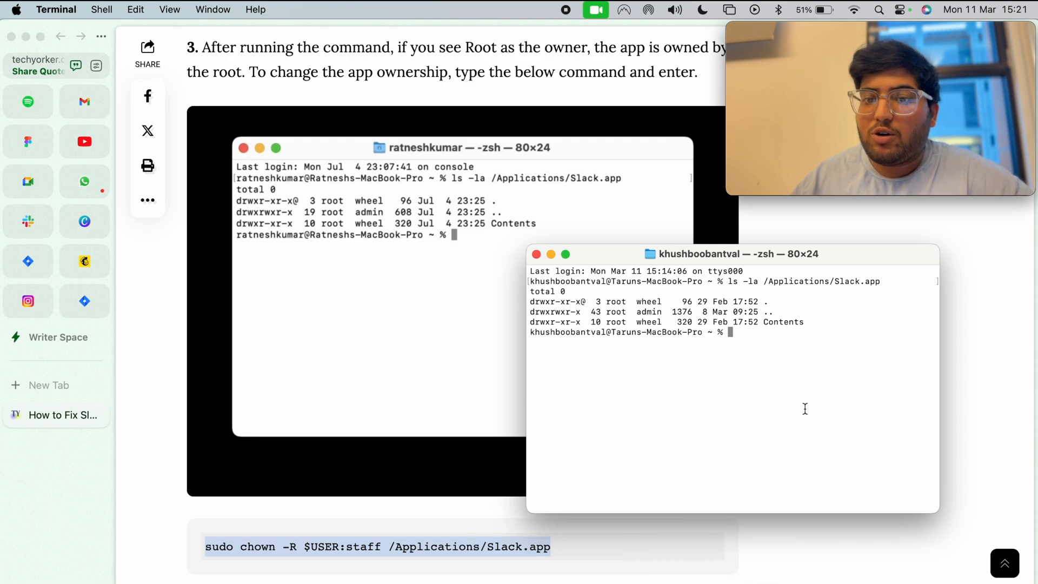
pyautogui.write('sudo chown -R $USER:staff /Applications/Slack.app')
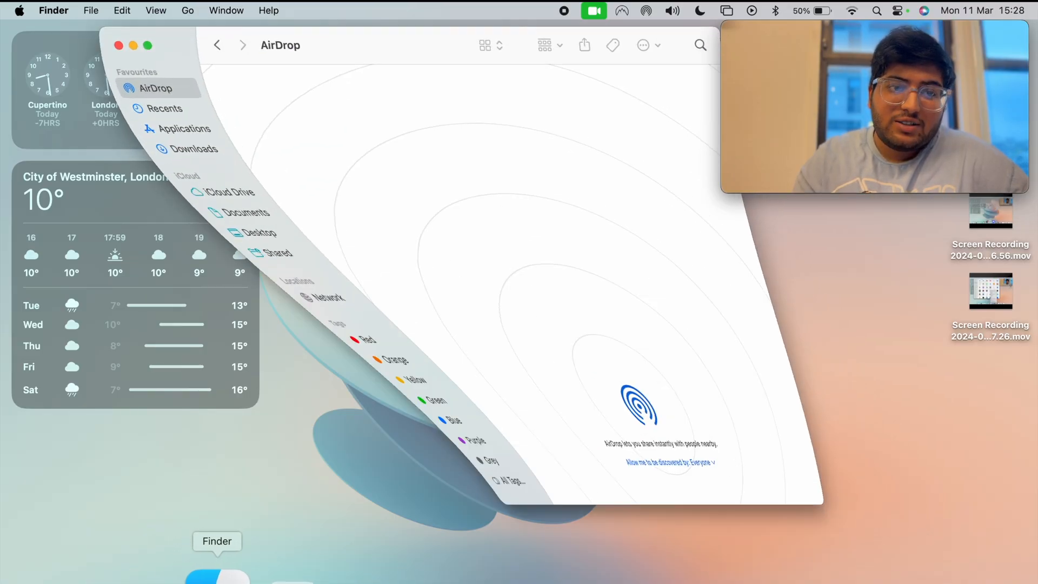
# Step: Move Slack from Applications to the Bin, authorizing with the admin password
pyautogui.click(153, 129)
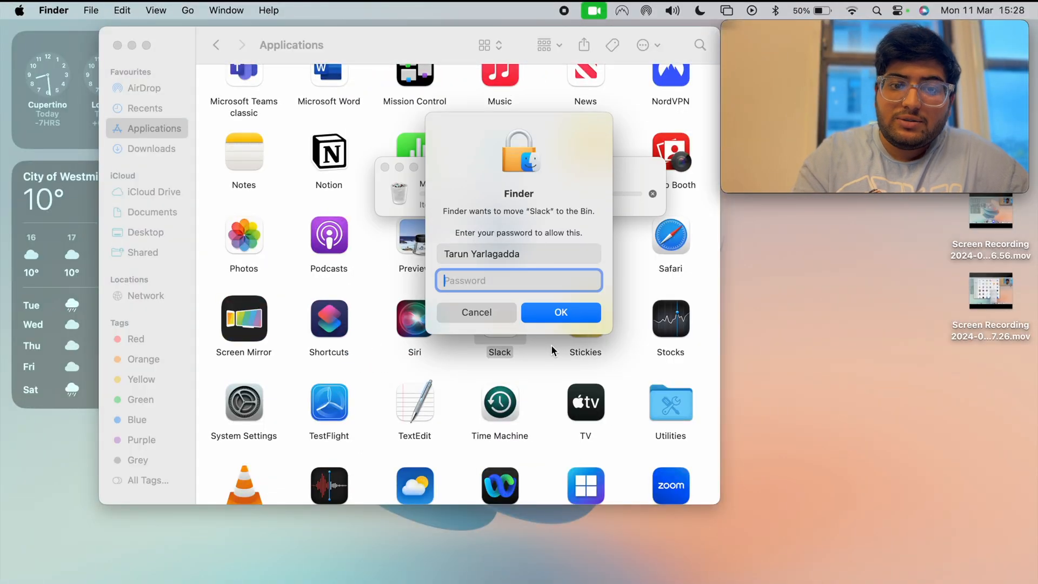
pyautogui.write('••••')
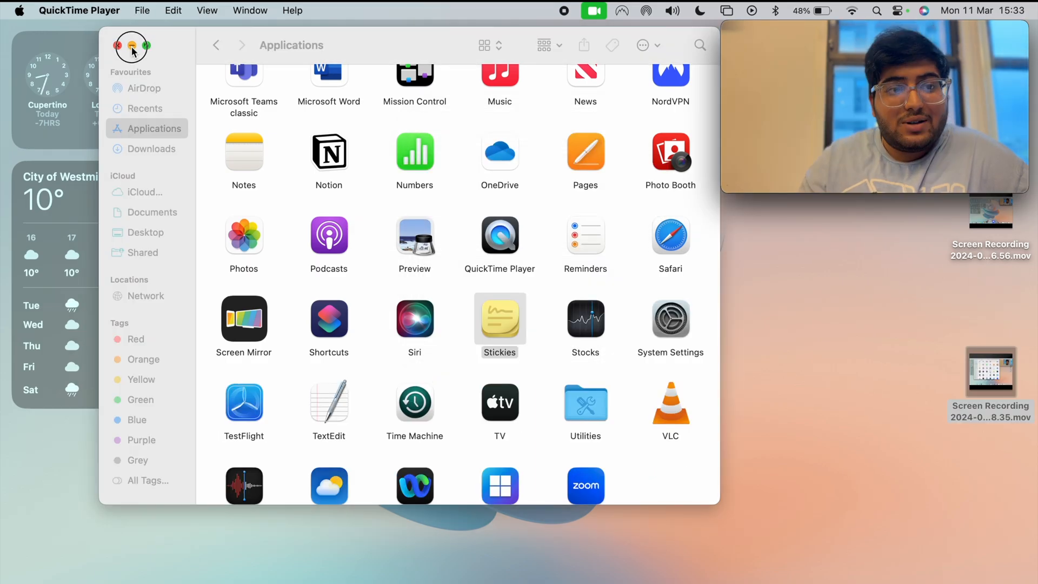
# Step: Search the App Store for "slack" to reinstall it
pyautogui.click(117, 46)
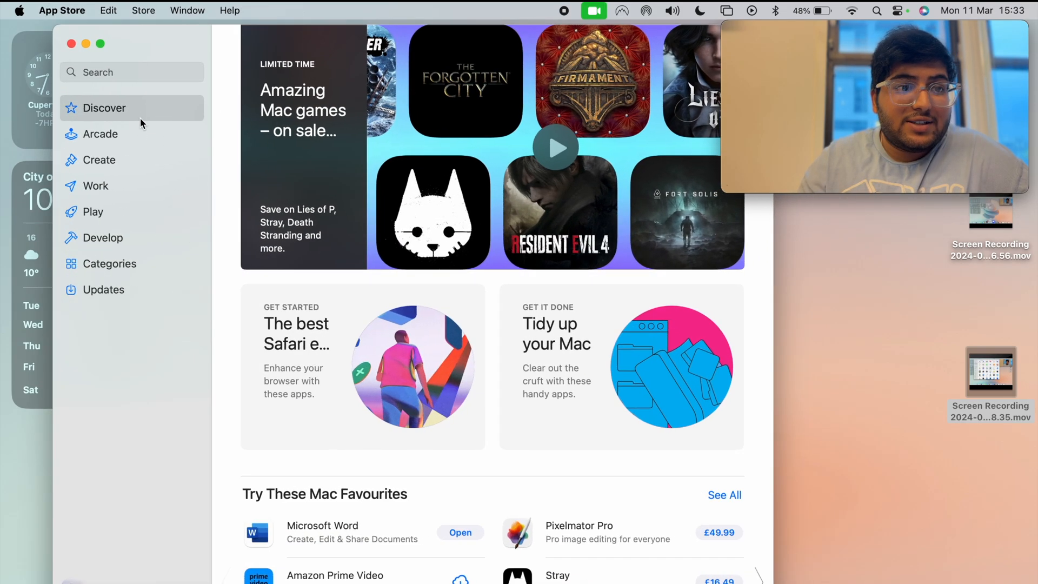
pyautogui.write('slack')
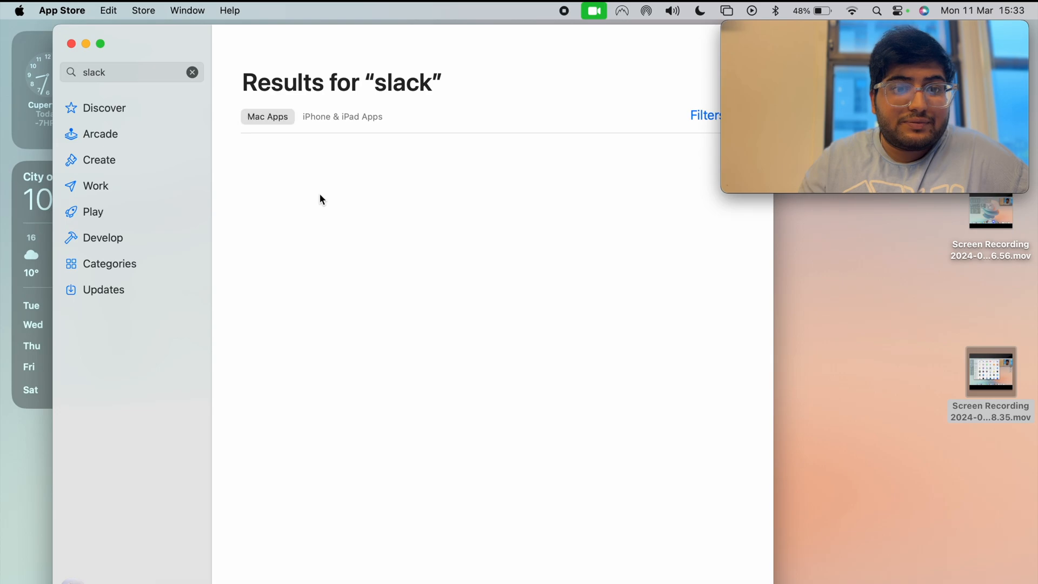